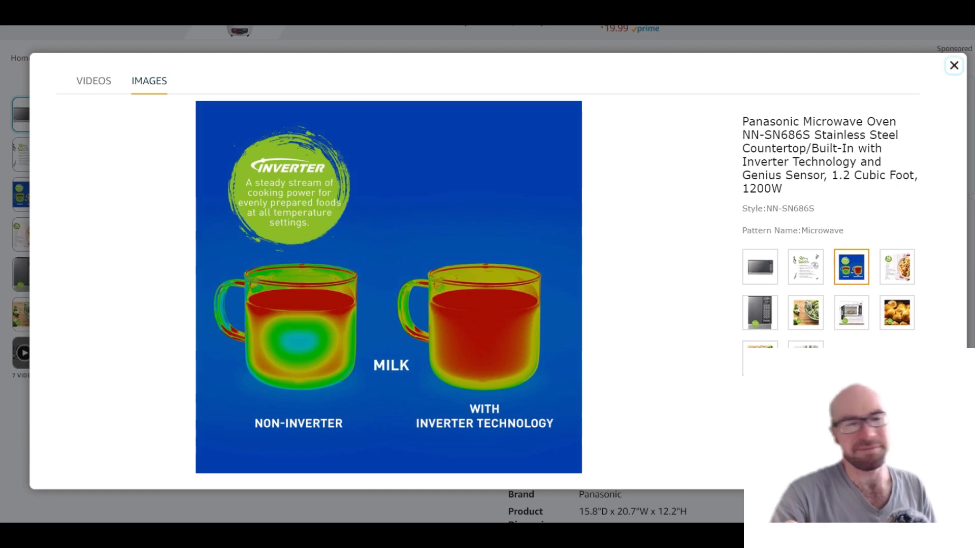
Close the photo gallery and scroll down to the About this item feature bullets.
left_click(953, 65)
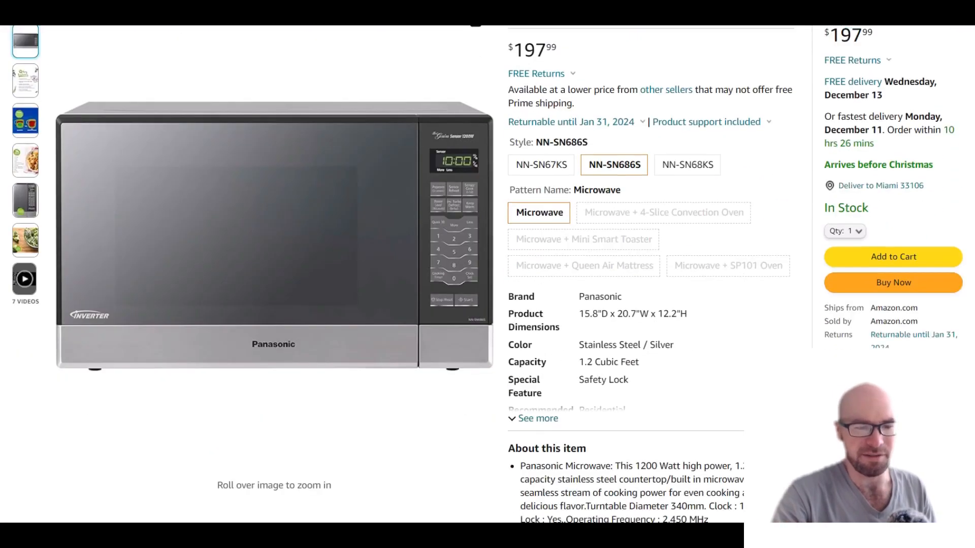
scroll("down", 3)
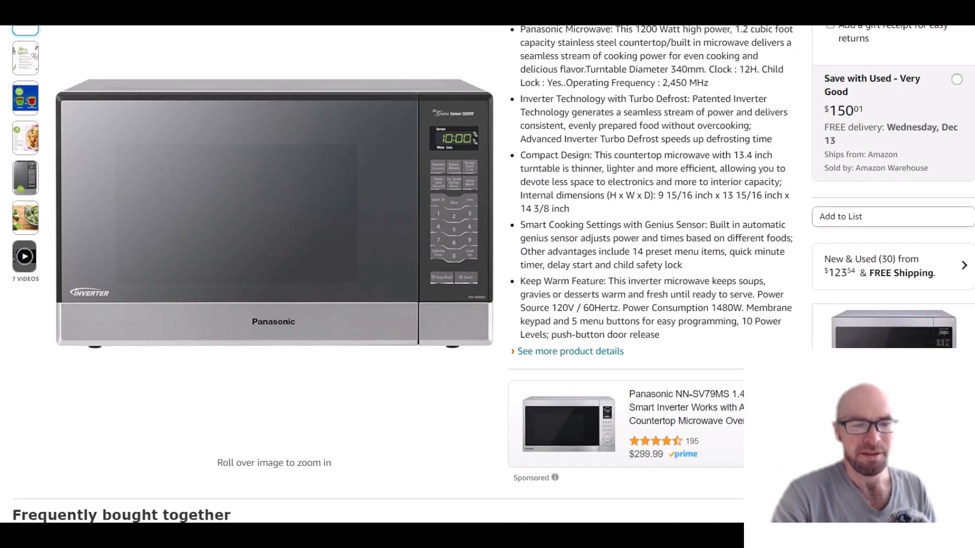
scroll("down", 3)
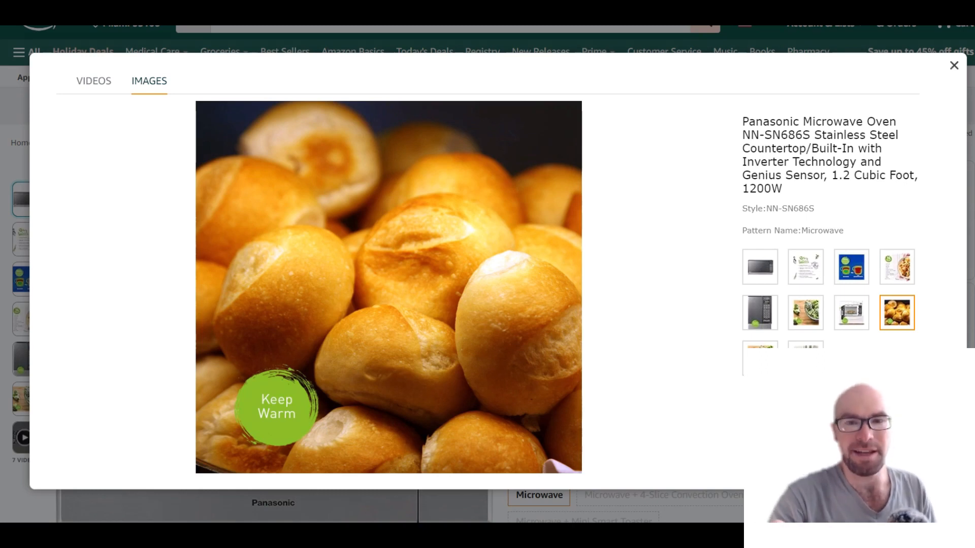
Close the image viewer and scroll through the About this item bullets.
left_click(954, 65)
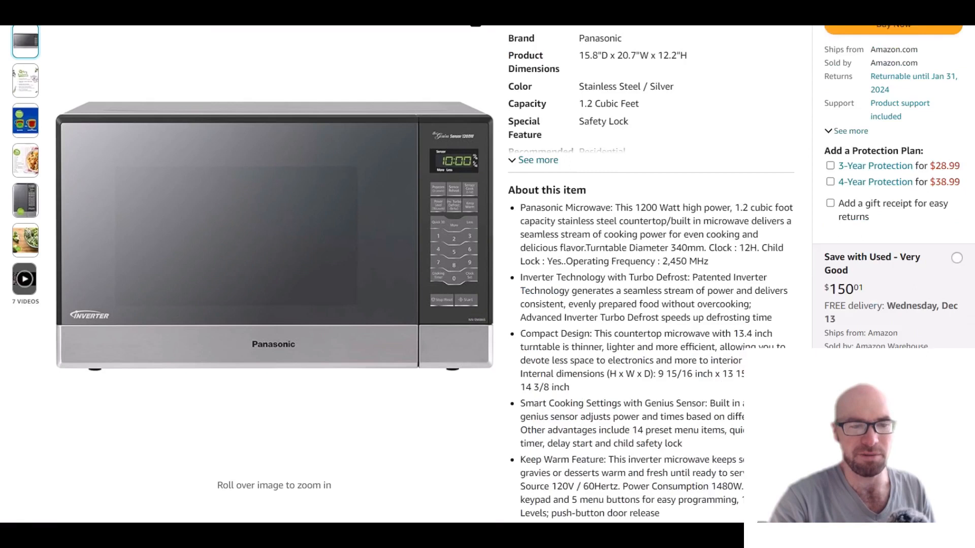
scroll("down", 3)
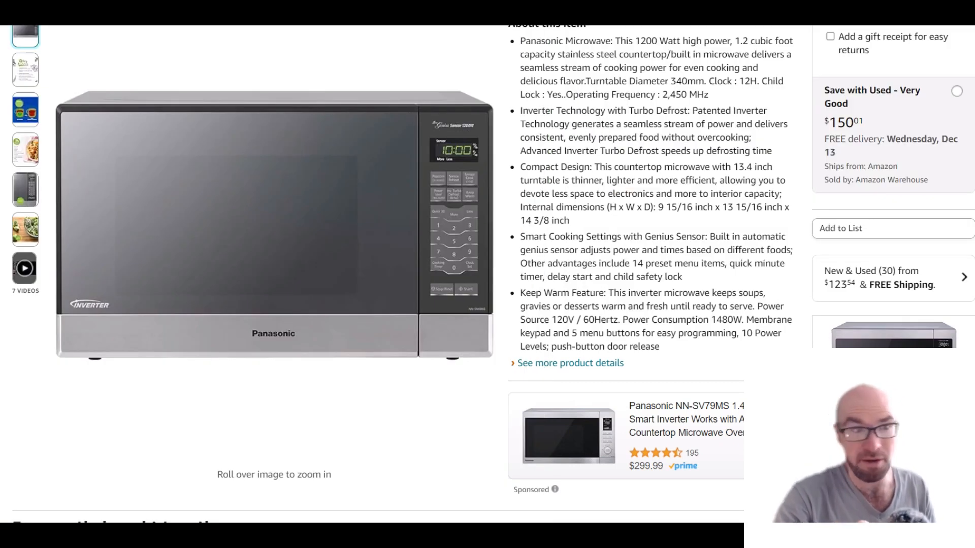
View the Elegant Controls and 13.4" turntable photos, then close the gallery.
left_click(273, 221)
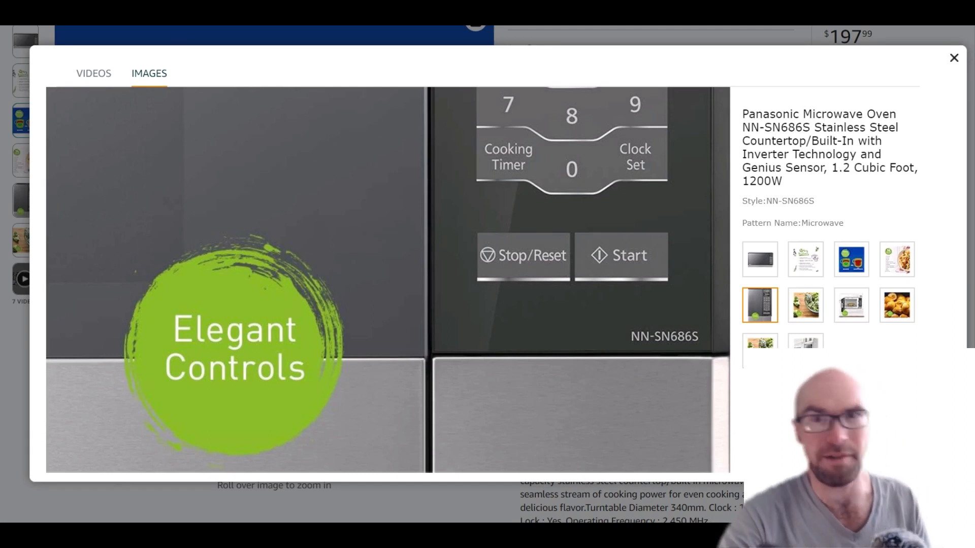
left_click(850, 305)
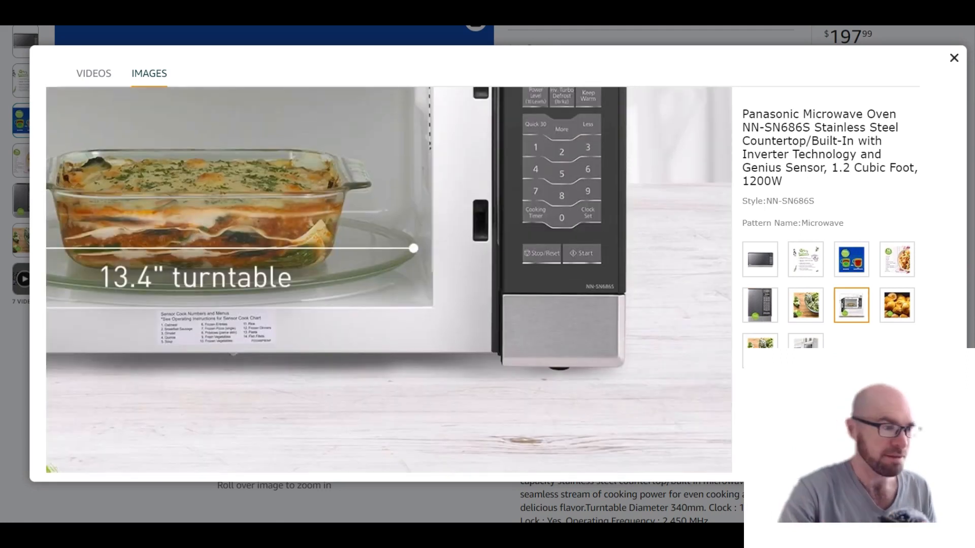
left_click(956, 58)
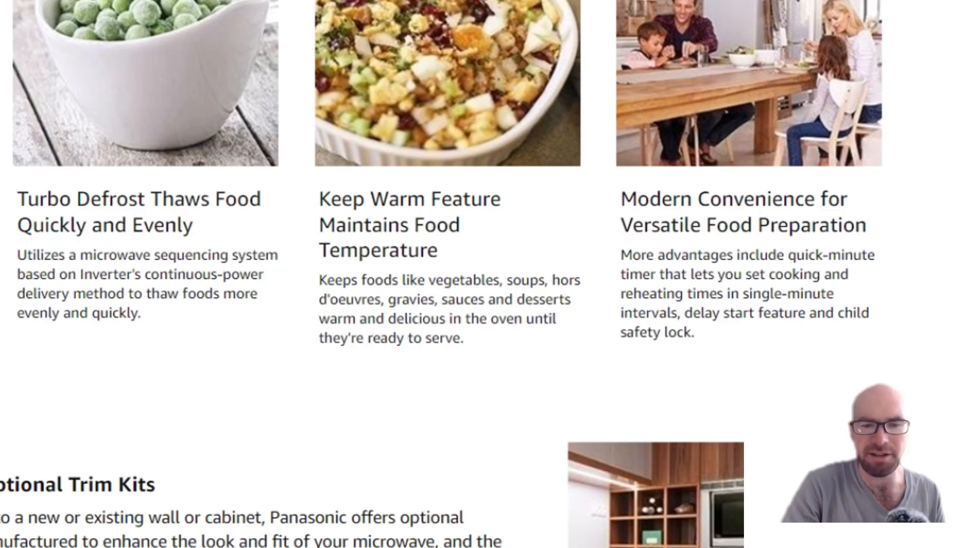